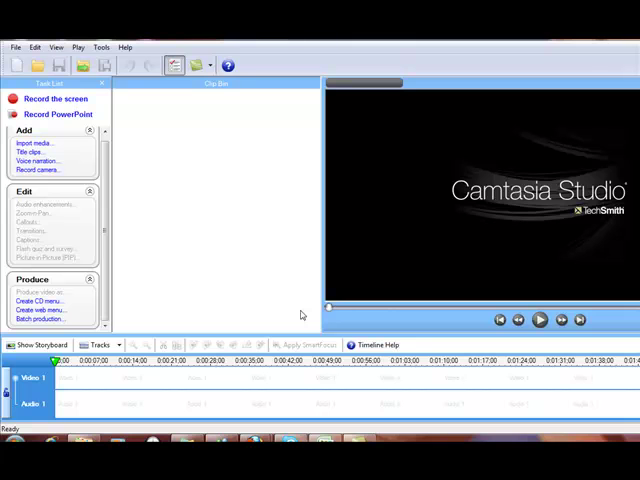
pyautogui.moveTo(58, 408)
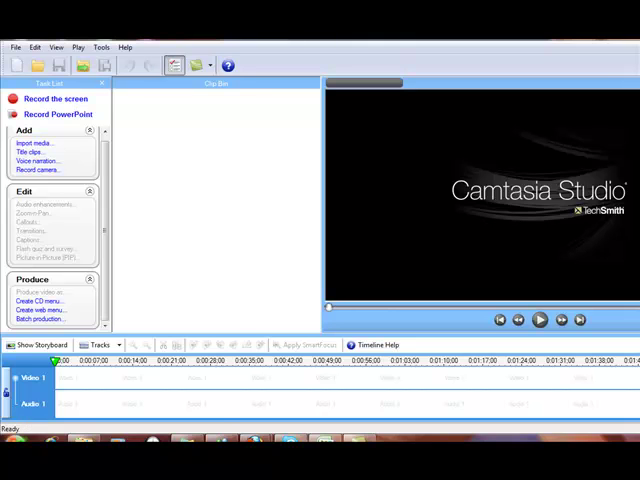
# Launch Windows Media Stream Editor from the Start menu search for 'wi'.
pyautogui.click(10, 438)
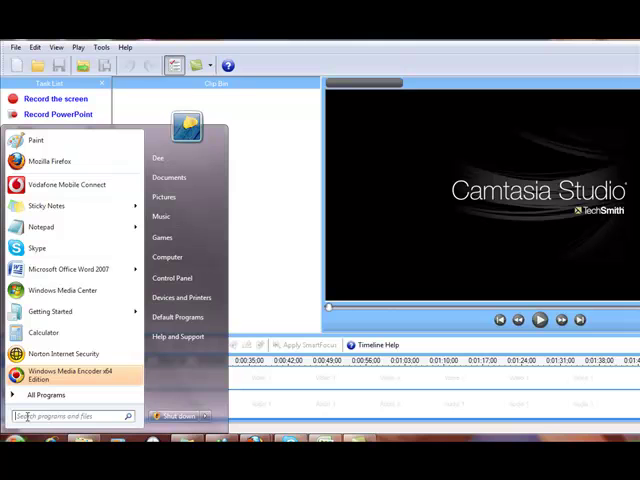
pyautogui.write('windows media stream')
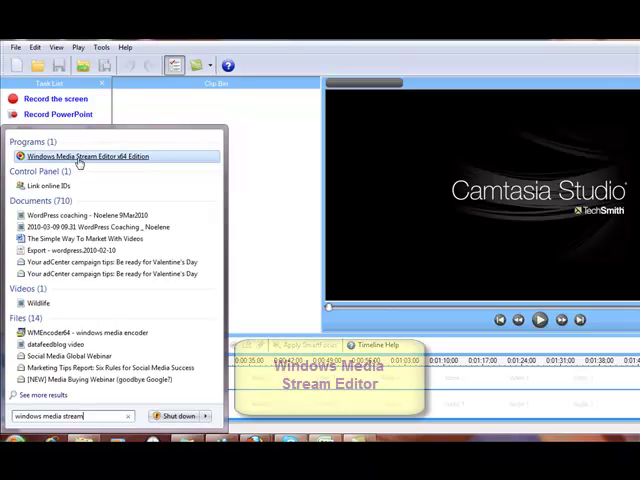
pyautogui.moveTo(84, 156)
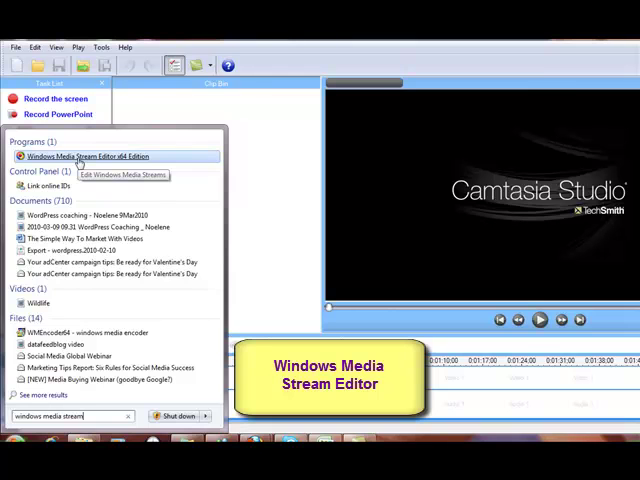
pyautogui.click(88, 156)
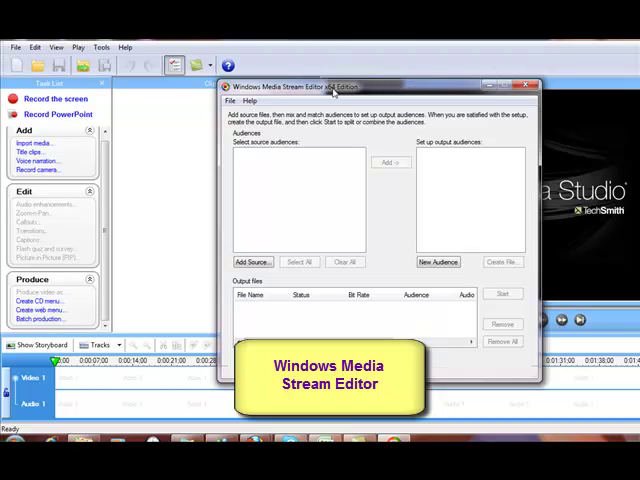
pyautogui.moveTo(356, 90)
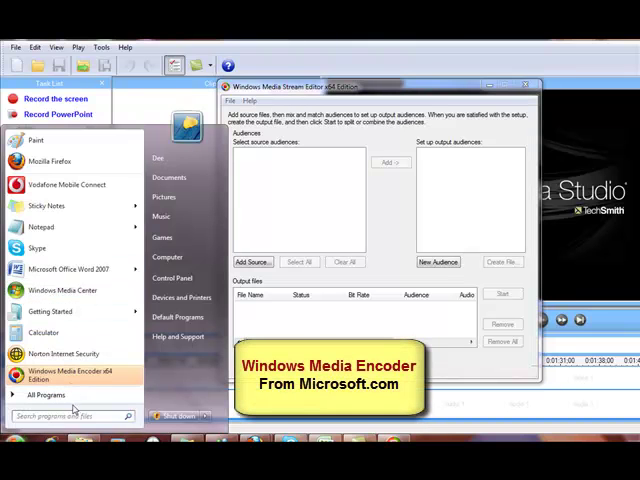
pyautogui.moveTo(76, 376)
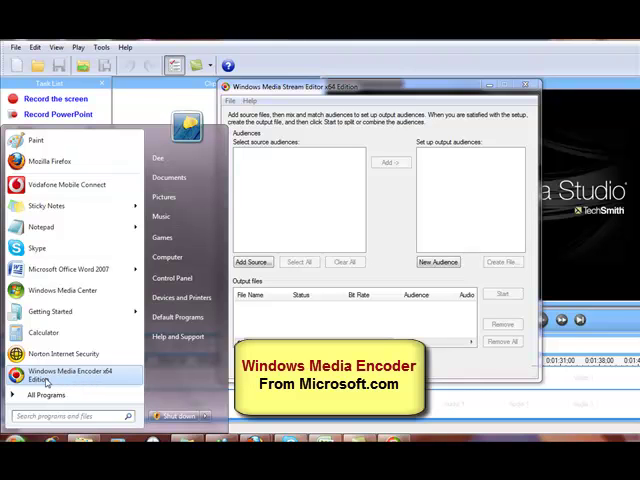
pyautogui.moveTo(88, 382)
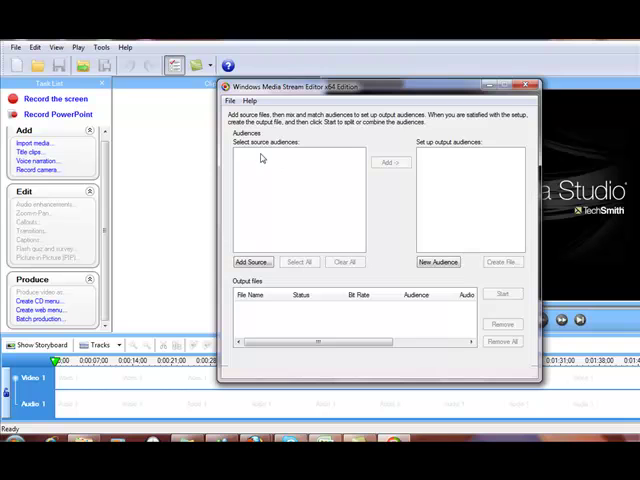
pyautogui.moveTo(260, 158)
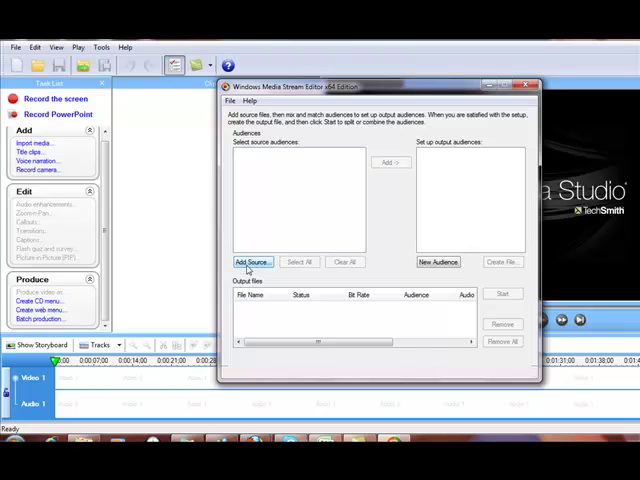
# Add the webinar WMV recording from Documents as the source.
pyautogui.click(252, 260)
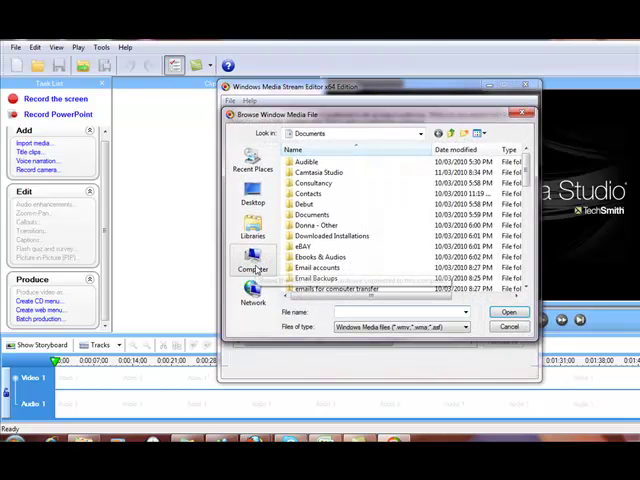
pyautogui.scroll(-3)
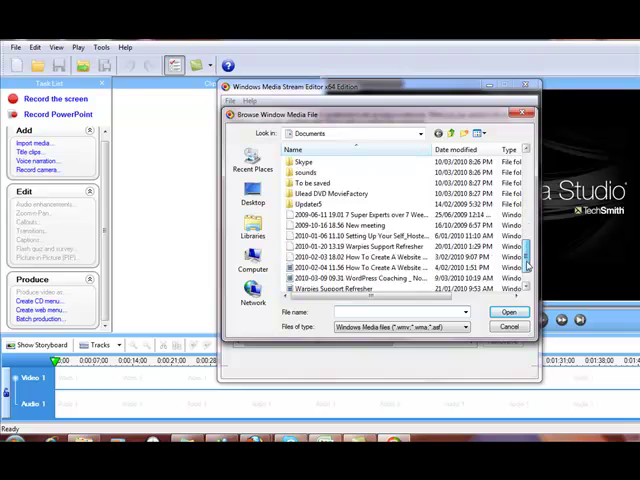
pyautogui.click(508, 312)
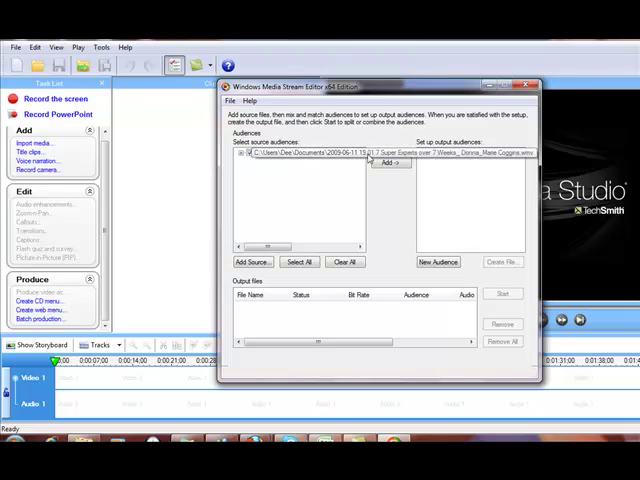
# Add the 2 Mbps output audience and create its output file named '7' in Documents.
pyautogui.click(390, 164)
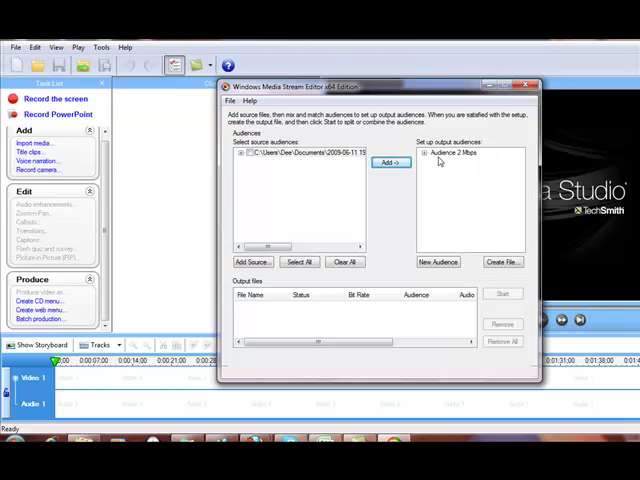
pyautogui.moveTo(480, 162)
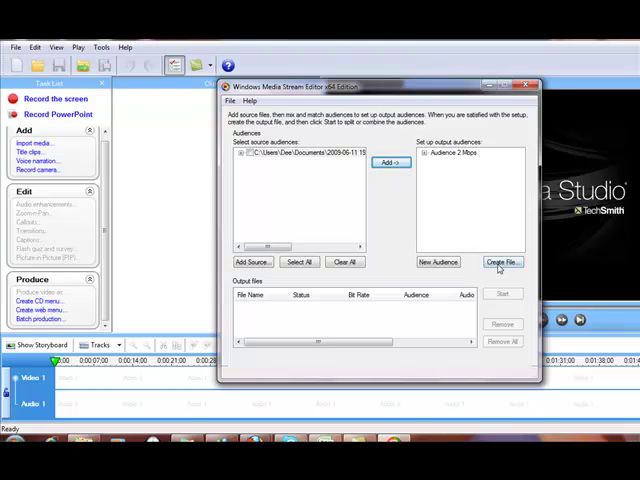
pyautogui.click(502, 262)
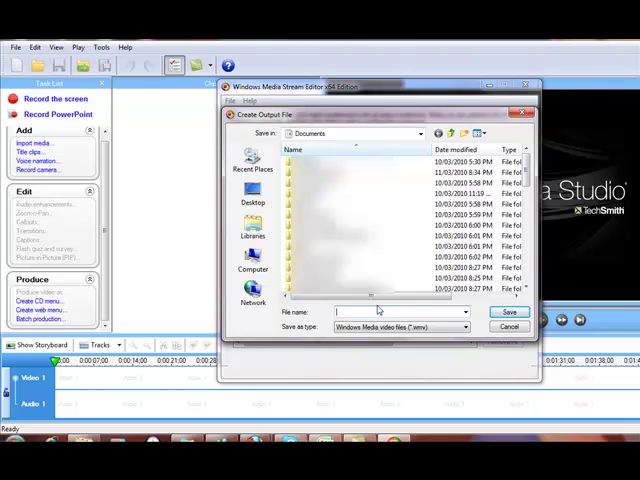
pyautogui.write('7')
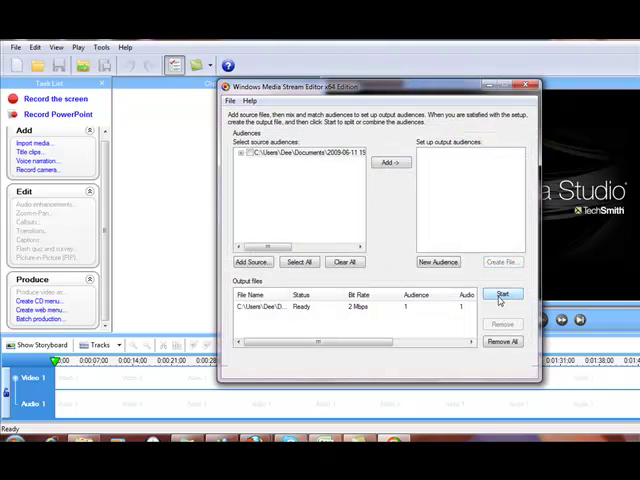
# Start processing so the source is converted into the 2 Mbps output file.
pyautogui.click(504, 294)
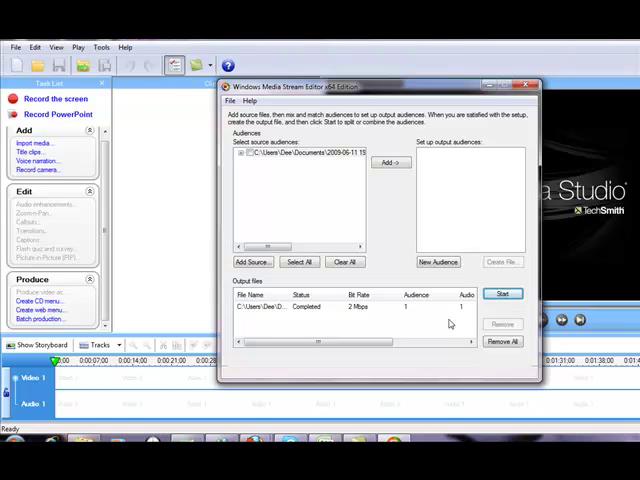
pyautogui.moveTo(332, 328)
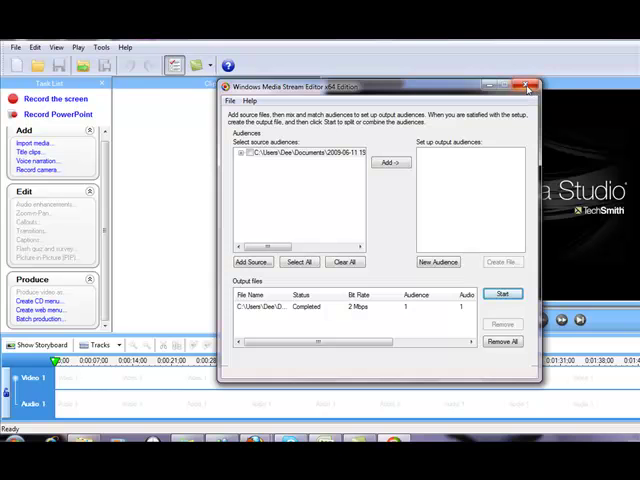
# Close Stream Editor without saving the output list and begin importing media into Camtasia.
pyautogui.click(528, 86)
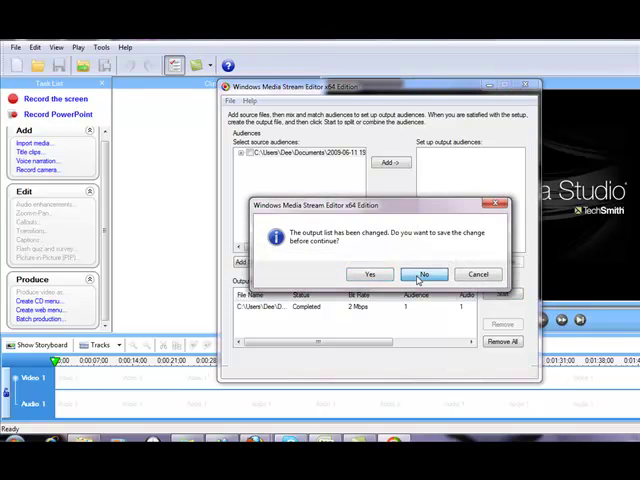
pyautogui.click(424, 274)
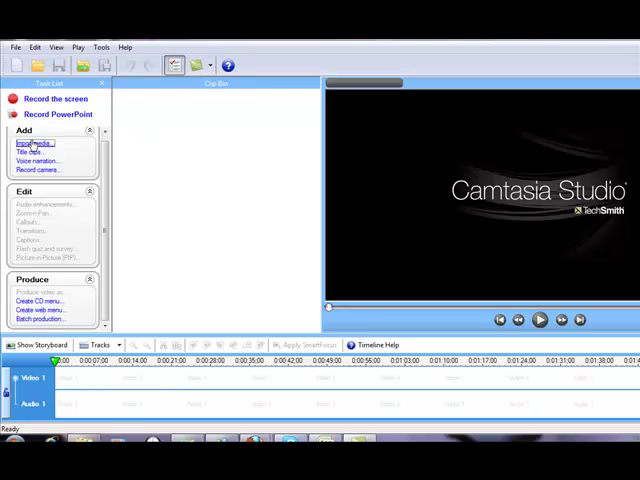
pyautogui.click(36, 142)
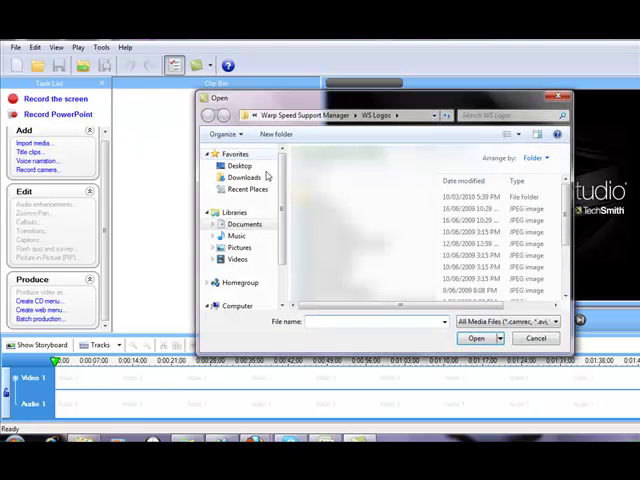
# Import '7 Biggest Mistakes Online Newbies Make.wmv' from Documents and accept the project dimensions to place it on the timeline.
pyautogui.click(244, 224)
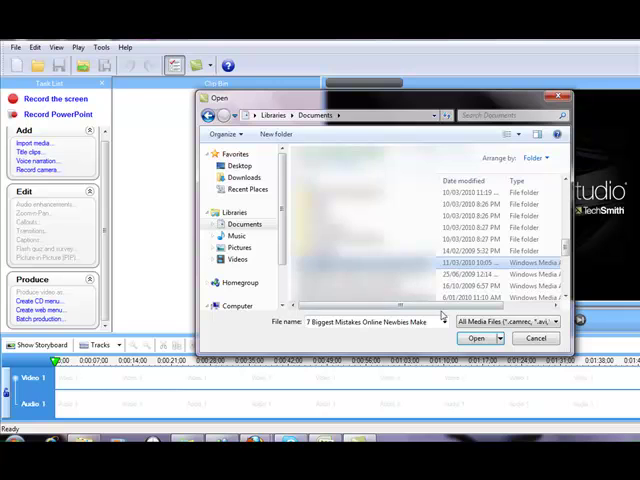
pyautogui.click(476, 338)
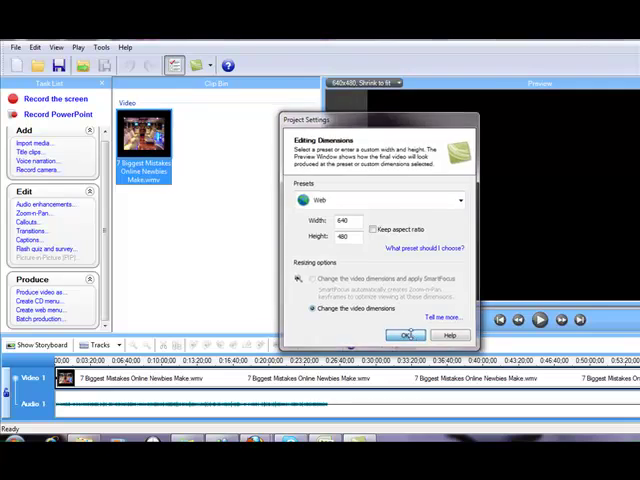
pyautogui.click(406, 336)
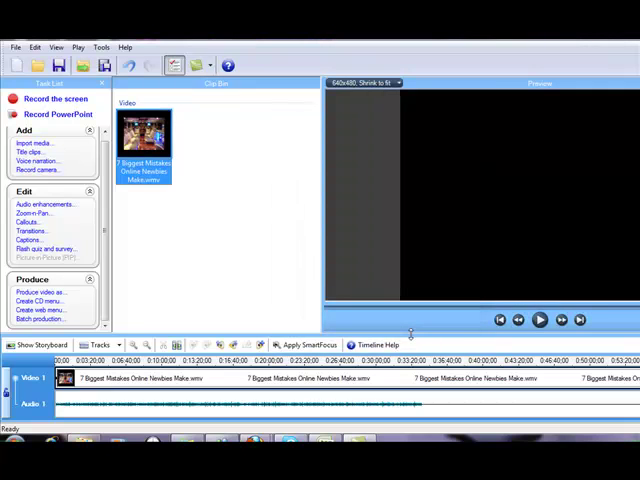